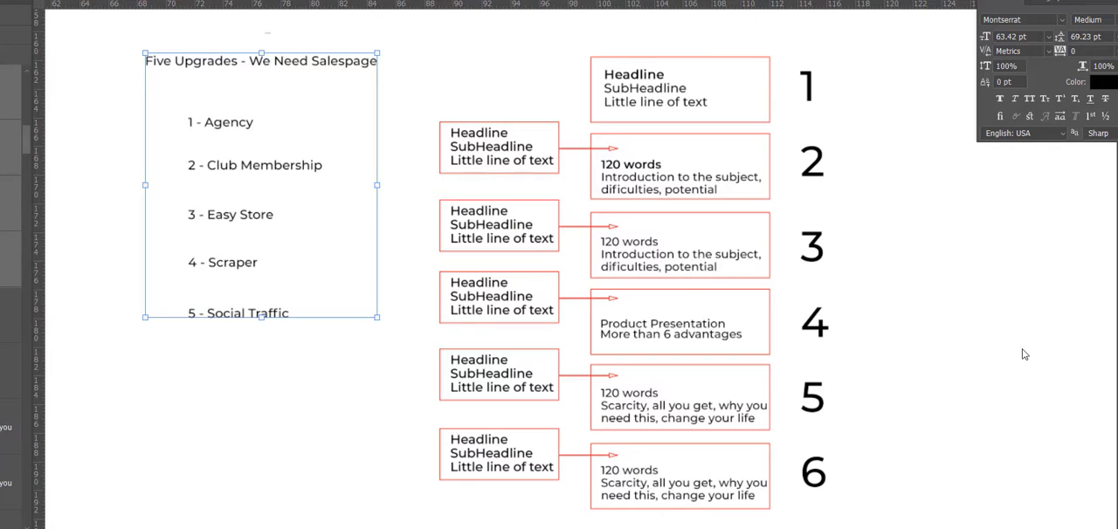
mouse_move(308, 440)
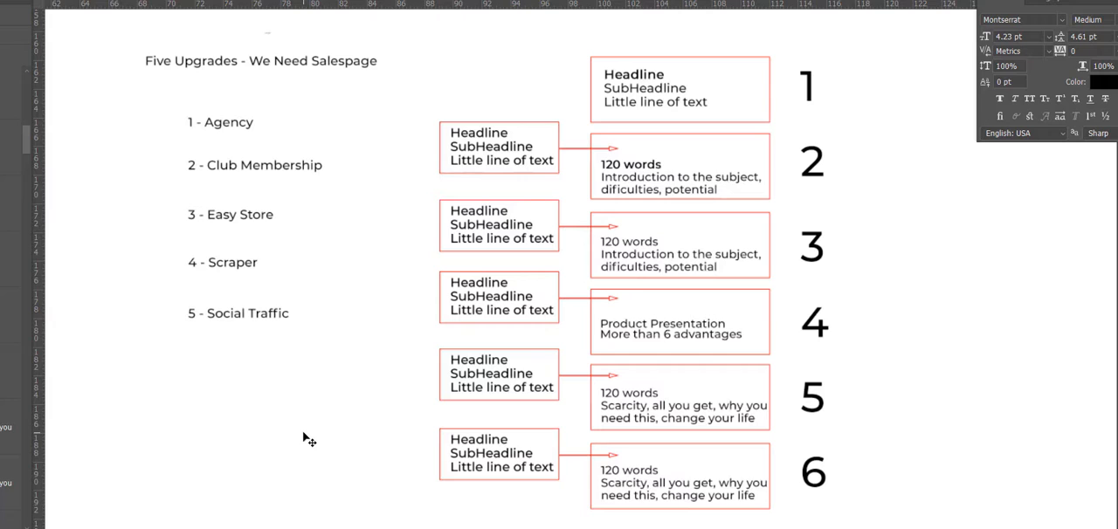
mouse_move(227, 131)
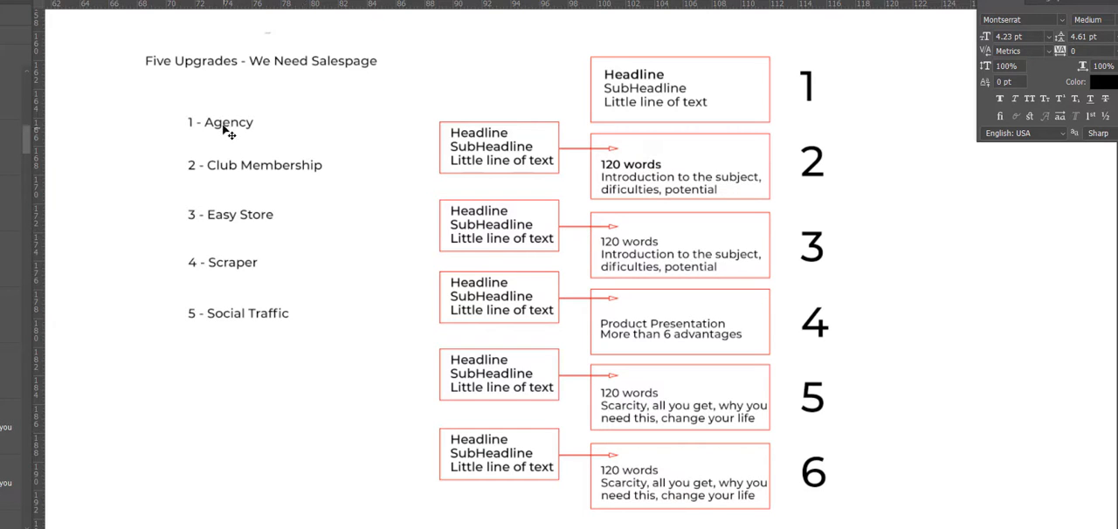
mouse_move(260, 130)
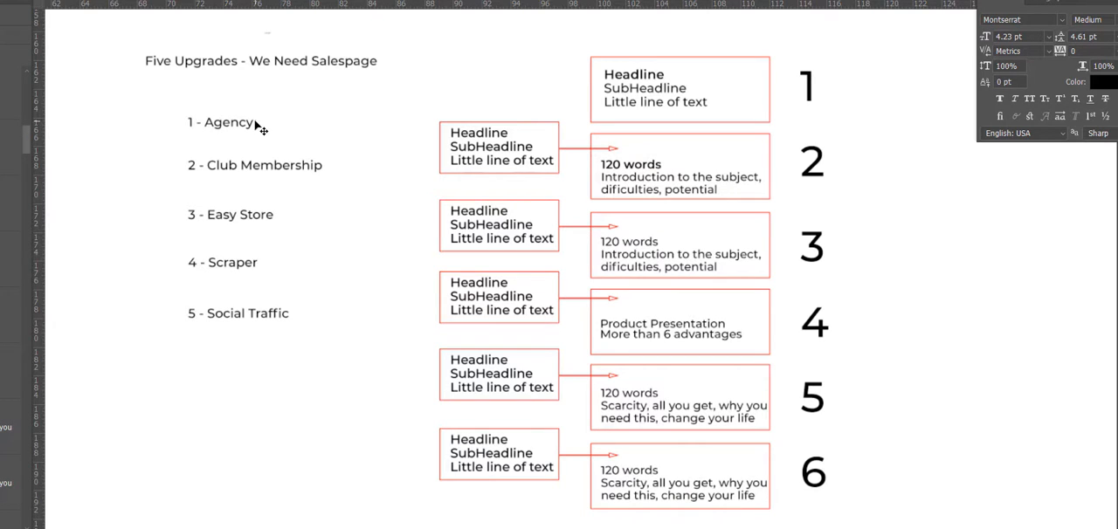
mouse_move(279, 178)
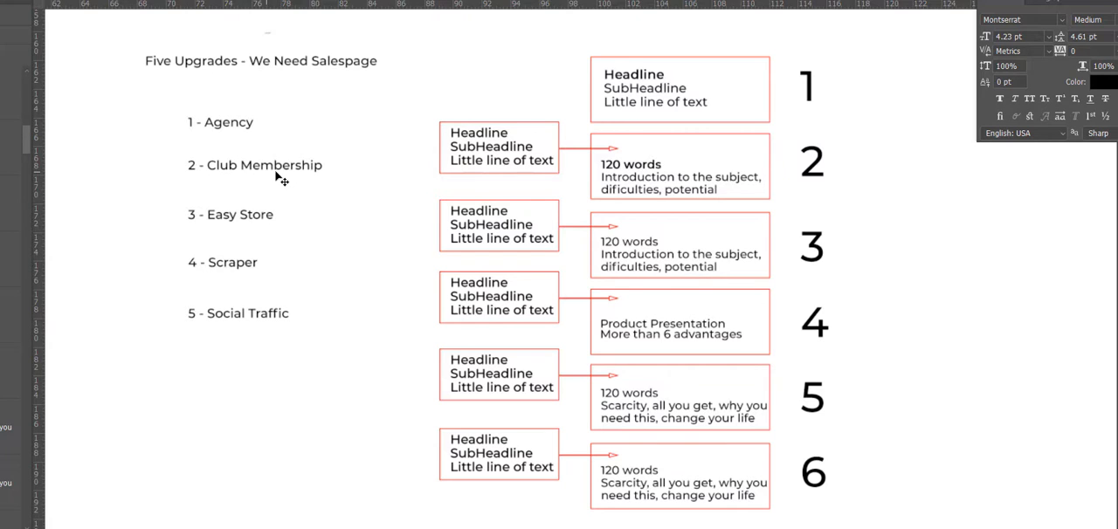
mouse_move(258, 220)
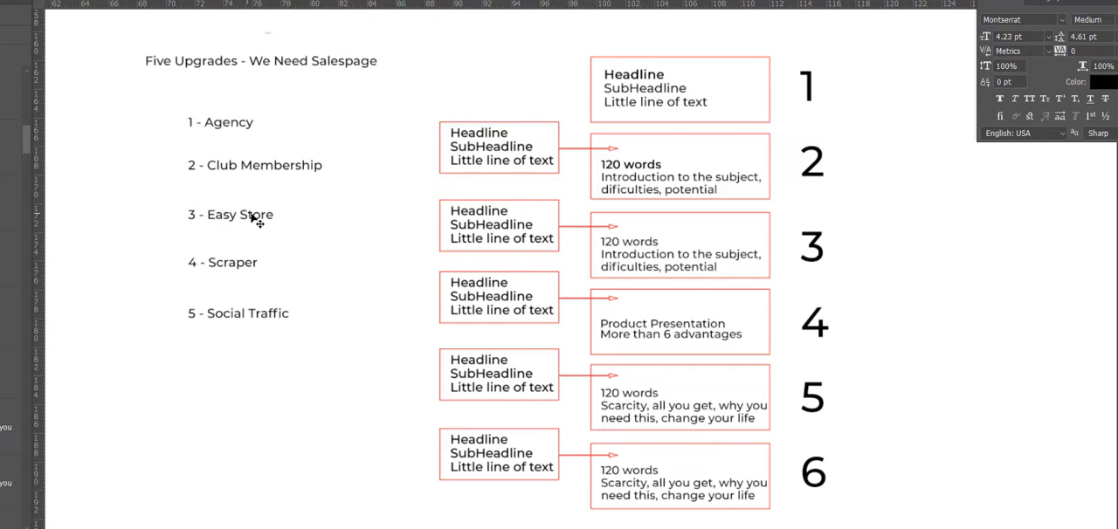
mouse_move(248, 274)
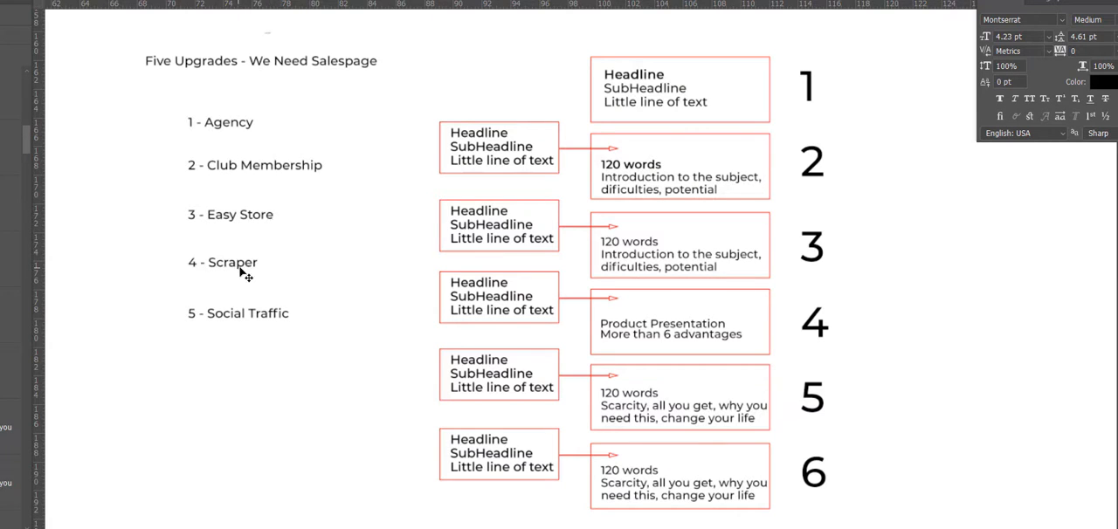
mouse_move(257, 319)
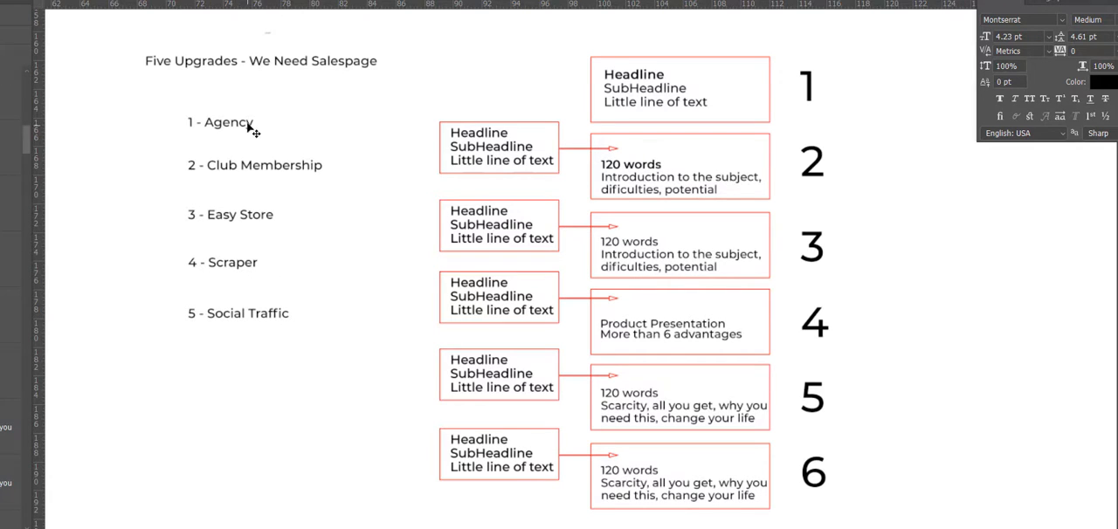
mouse_move(230, 166)
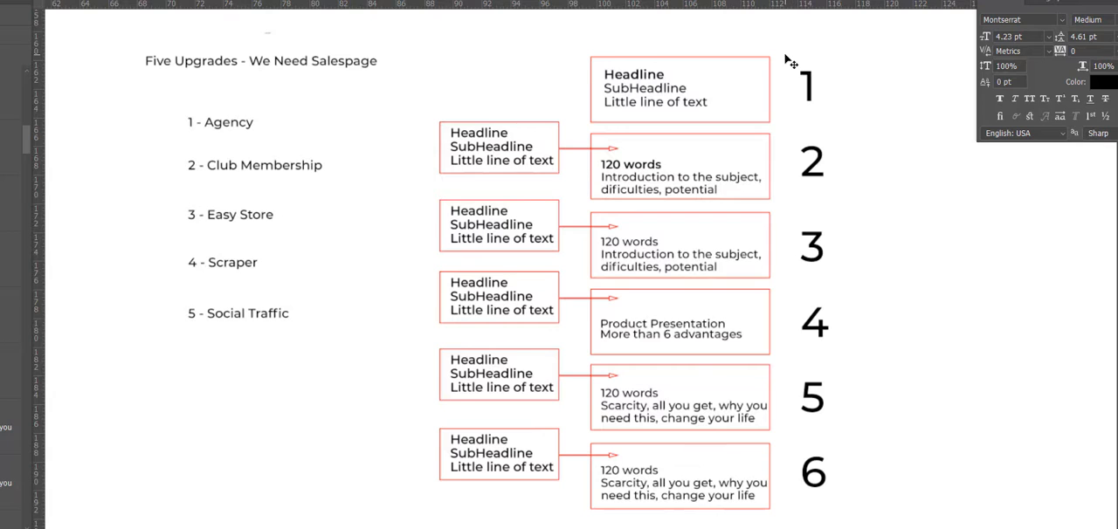
mouse_move(785, 509)
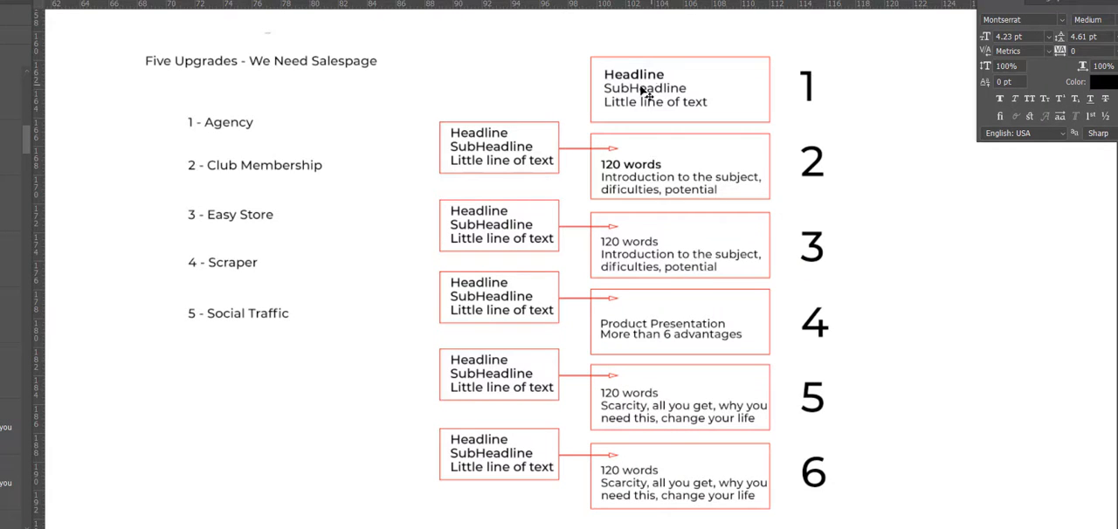
mouse_move(715, 115)
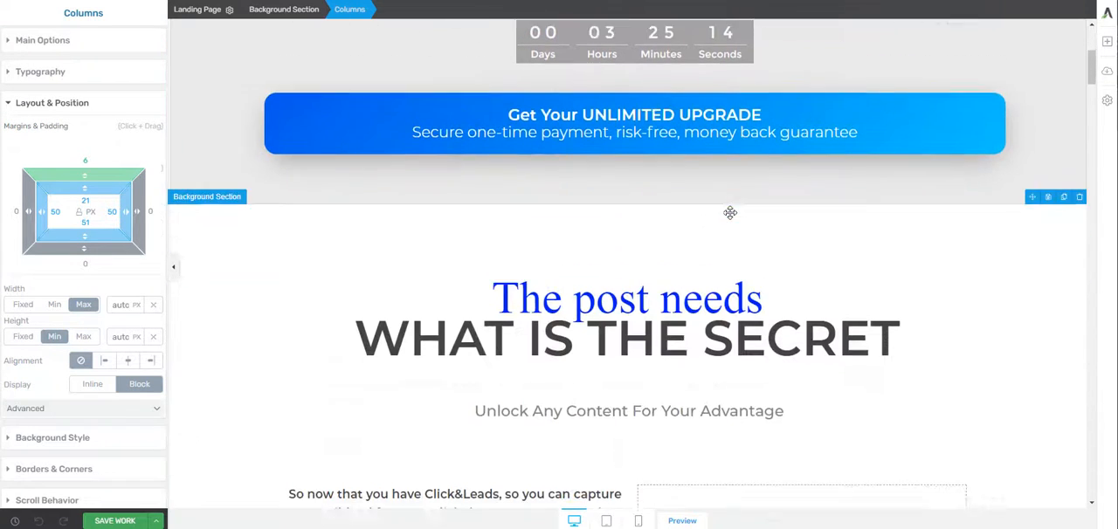
Scroll past What Is The Secret to Unlock Any Content and select its text element
scroll(down, 3)
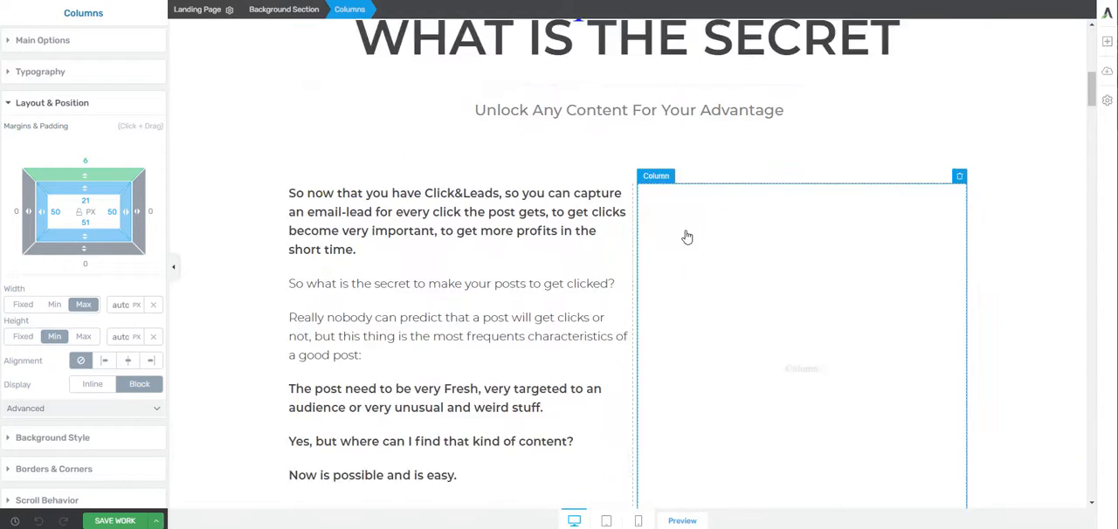
scroll(down, 3)
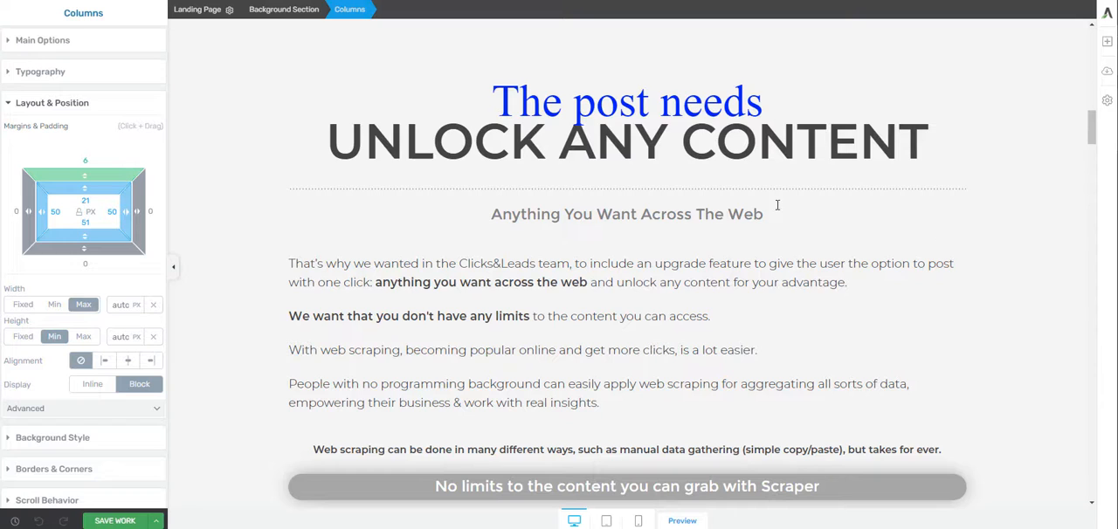
click(627, 101)
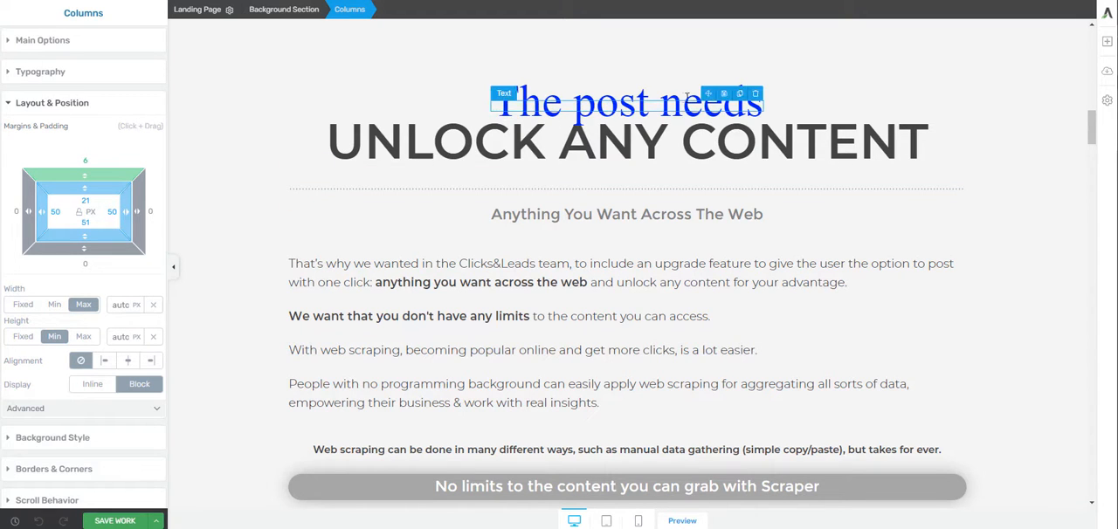
click(660, 142)
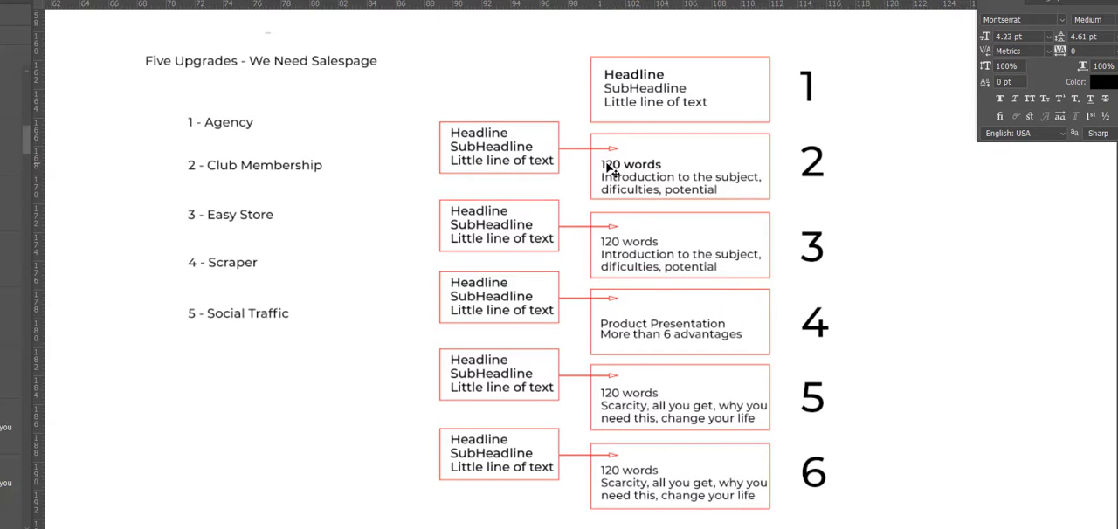
mouse_move(650, 173)
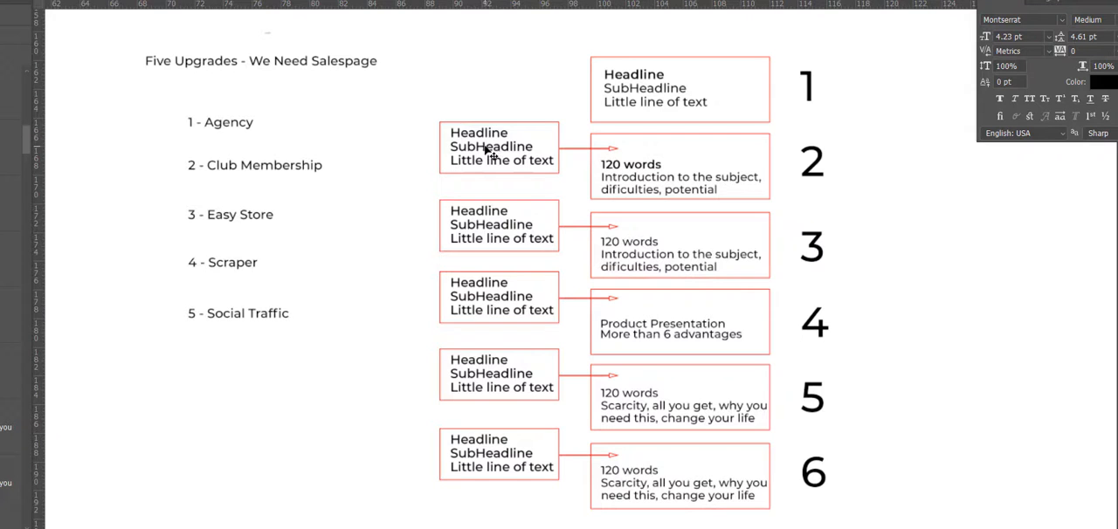
mouse_move(550, 168)
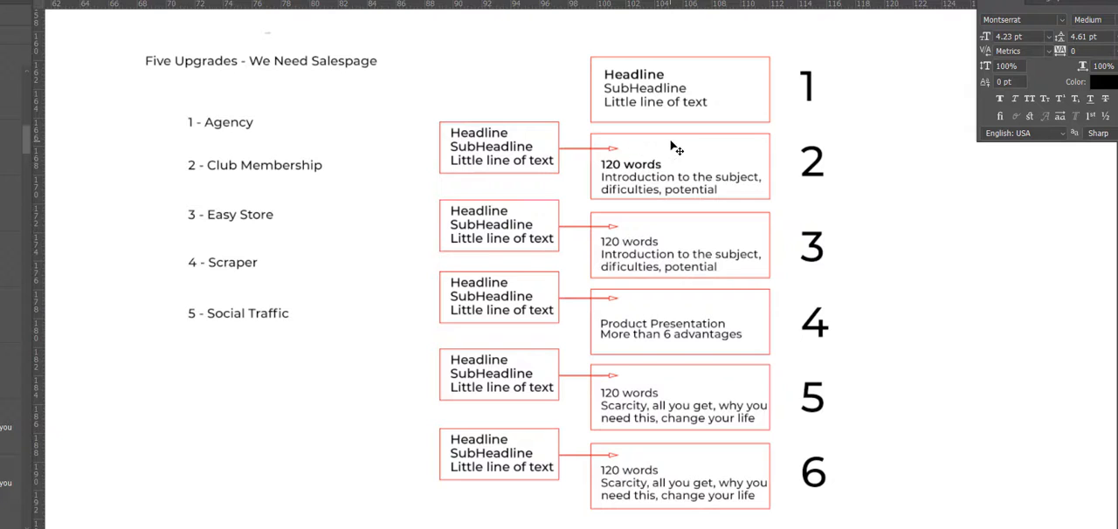
mouse_move(620, 163)
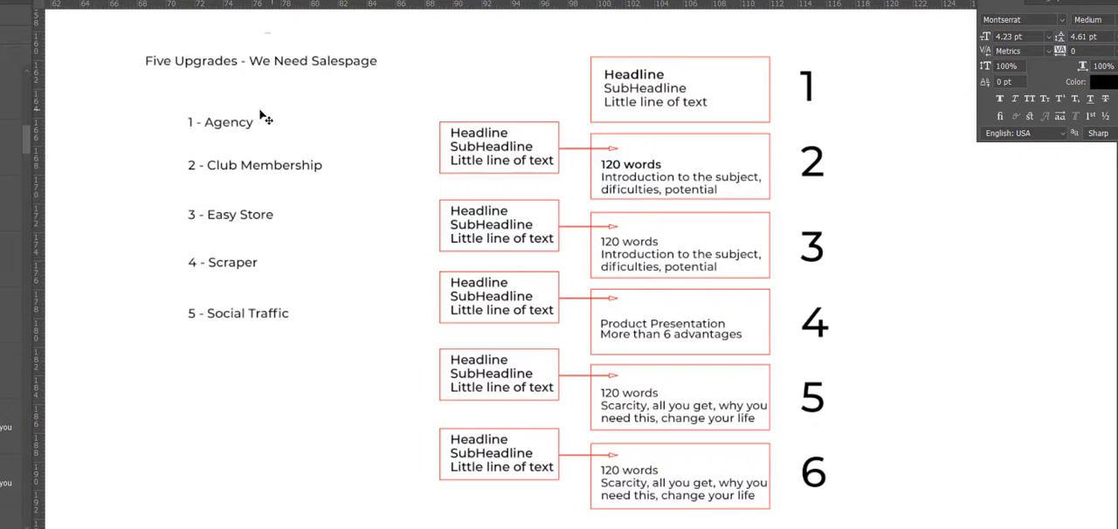
mouse_move(201, 119)
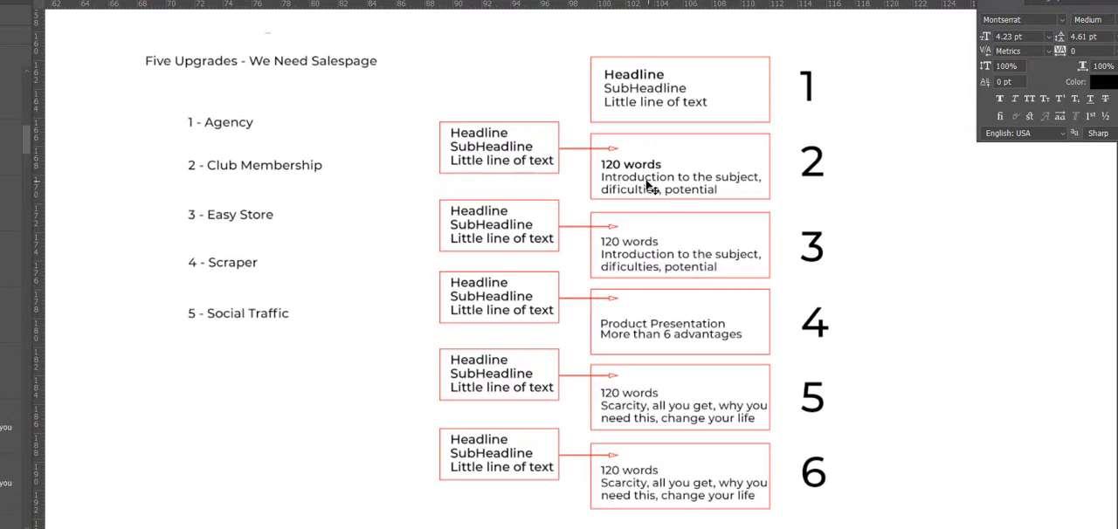
mouse_move(690, 183)
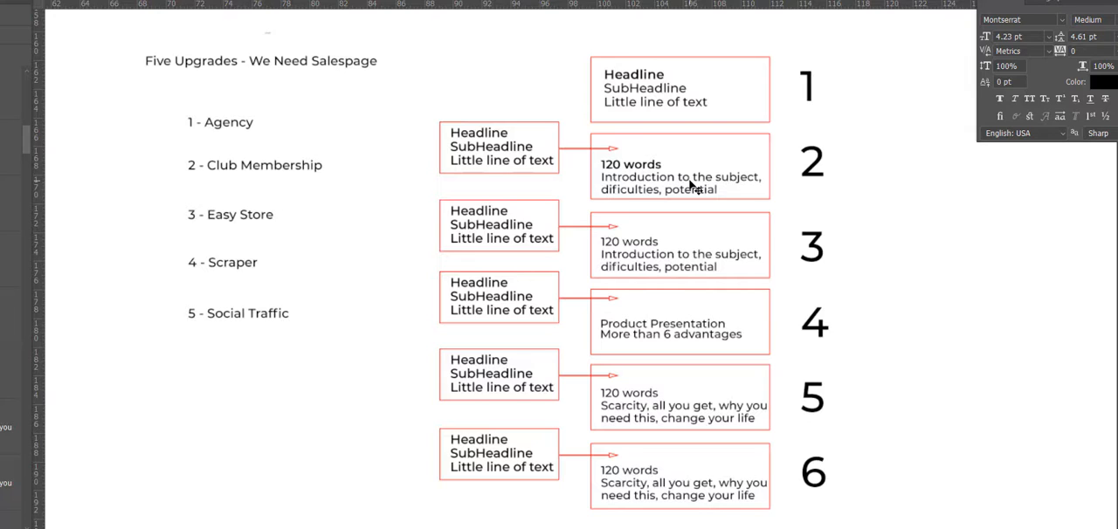
mouse_move(690, 217)
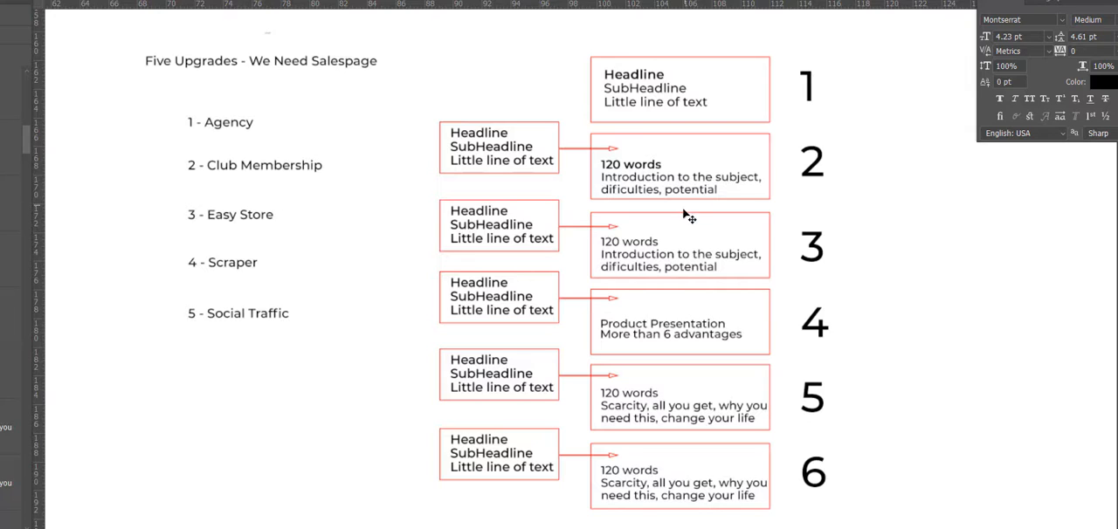
mouse_move(678, 262)
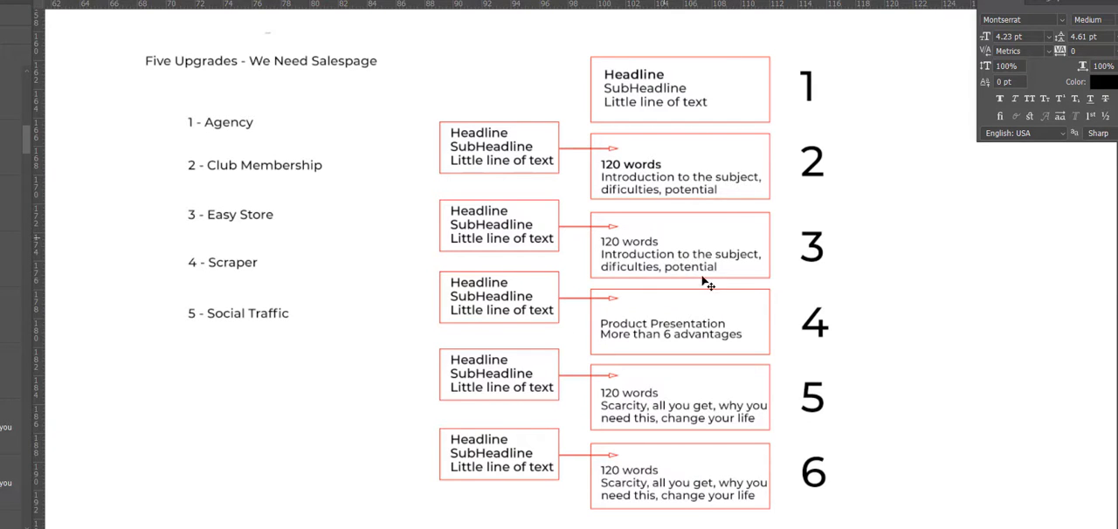
mouse_move(807, 336)
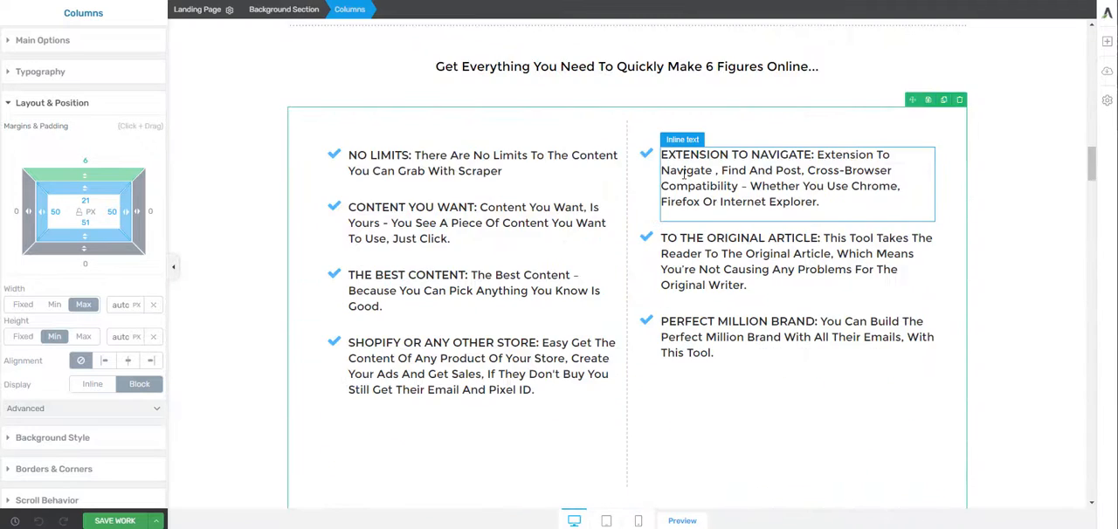
scroll(down, 3)
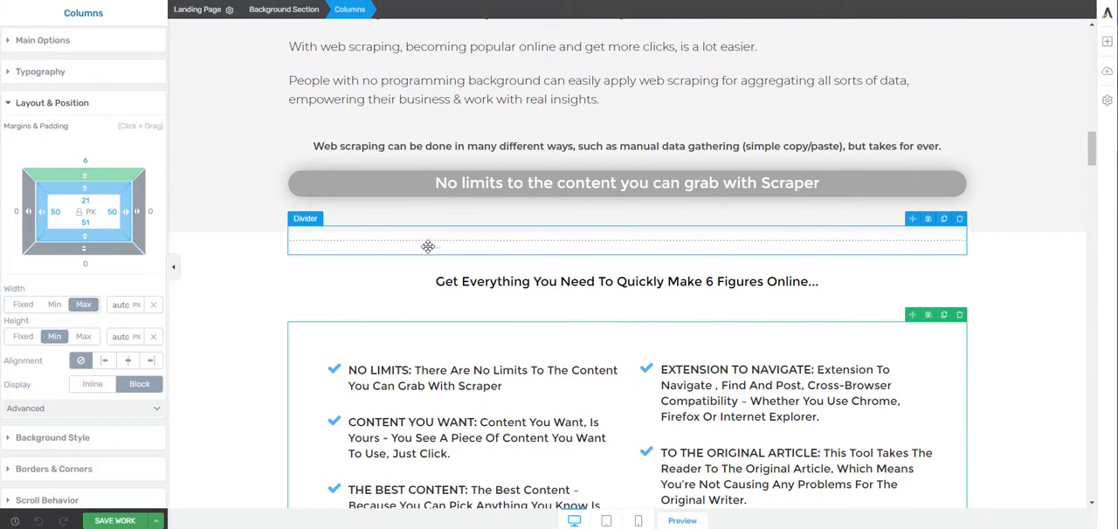
click(625, 282)
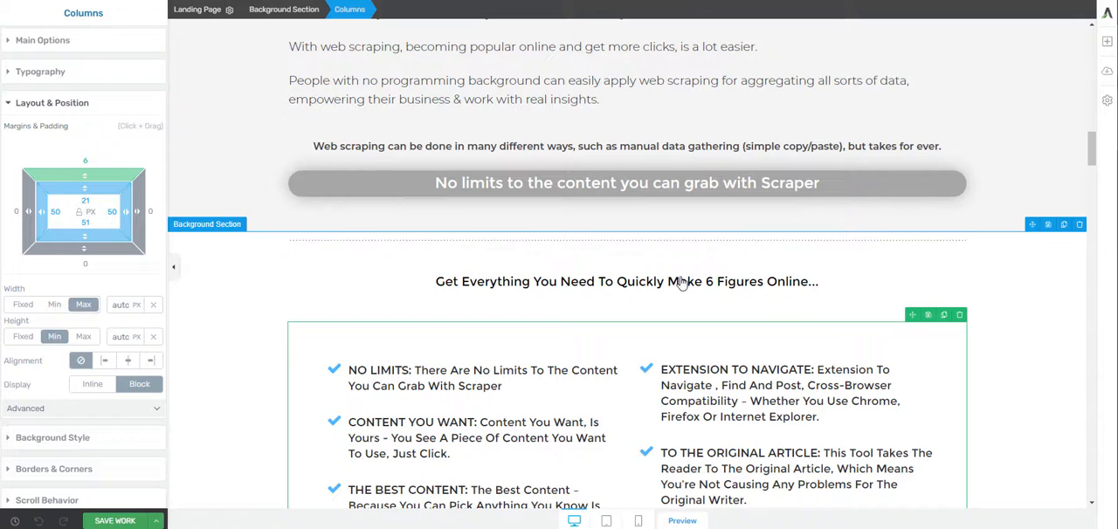
scroll(down, 3)
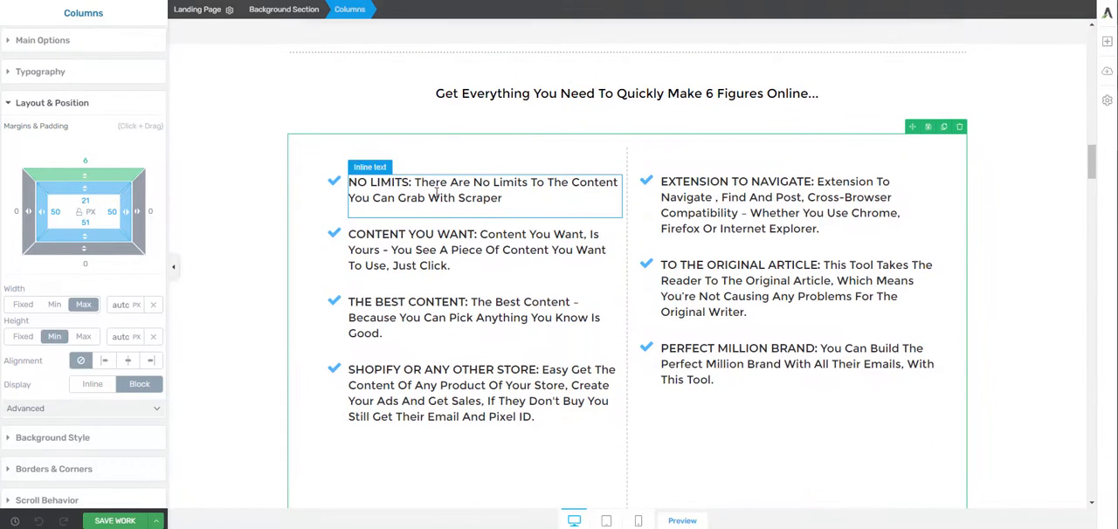
click(795, 364)
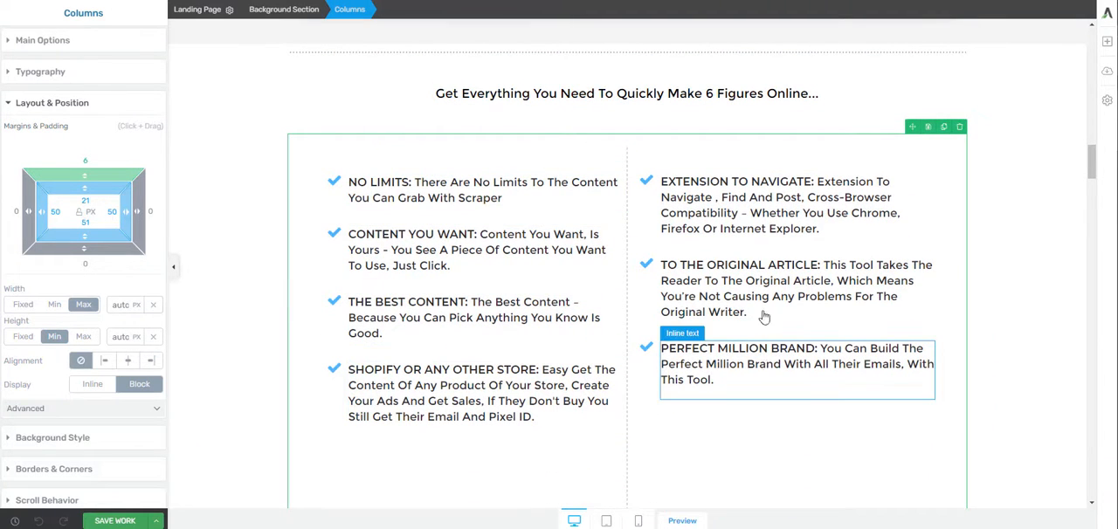
click(760, 288)
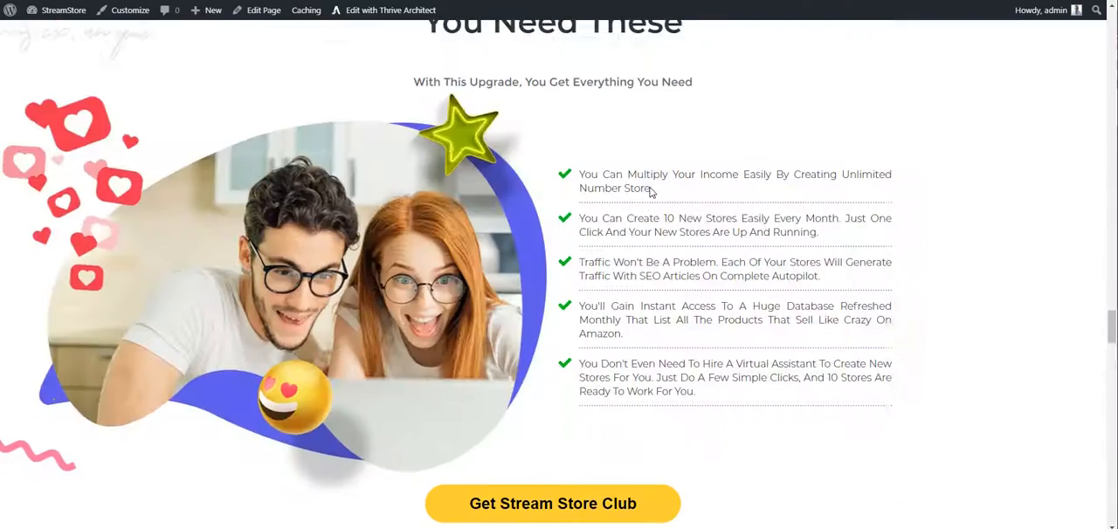
Scroll through the BuzzPress profit-feature checklist, then switch to the Social Engage page
scroll(down, 3)
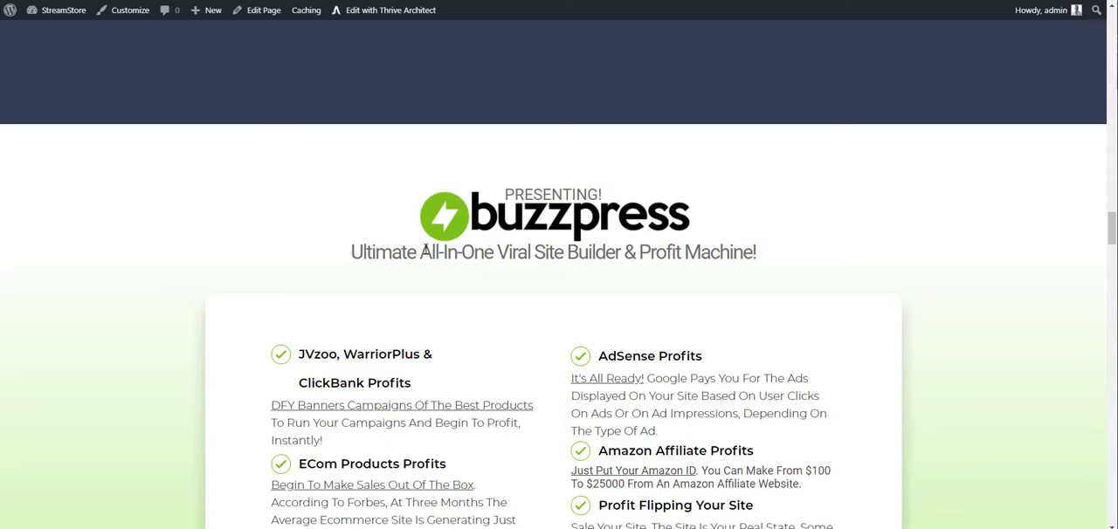
scroll(down, 3)
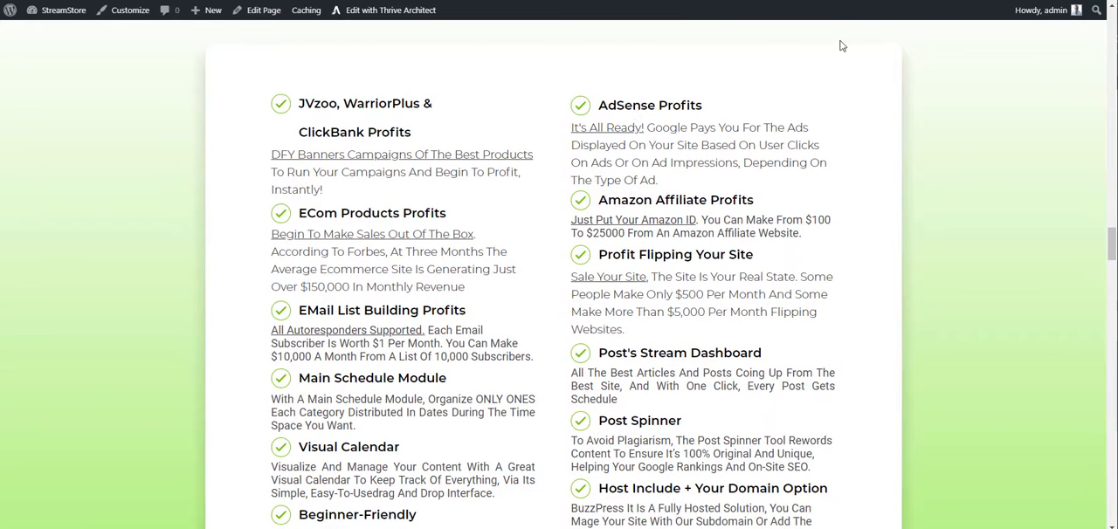
click(391, 11)
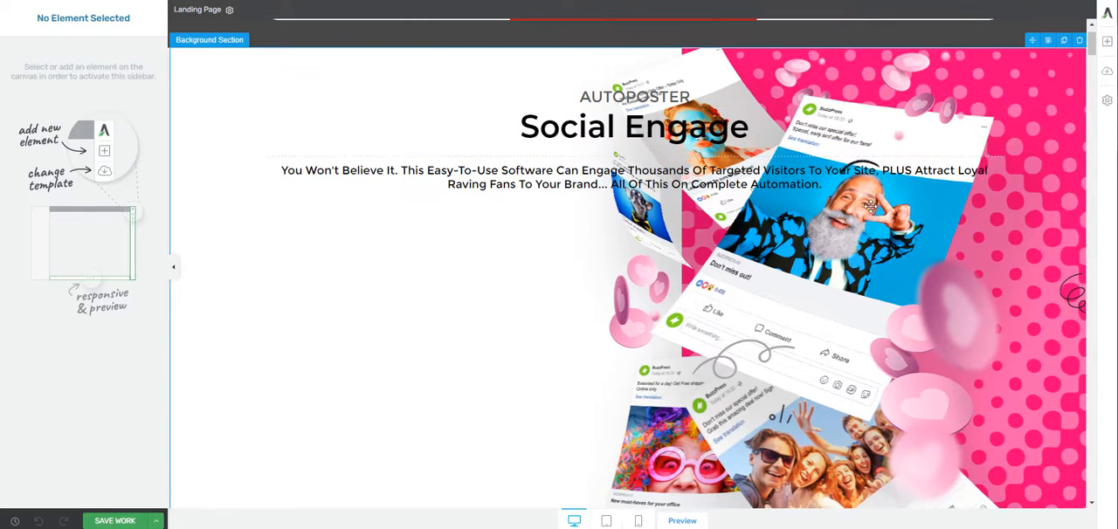
Open the Social Engage landing page and scroll through its benefits and feature sections
click(636, 98)
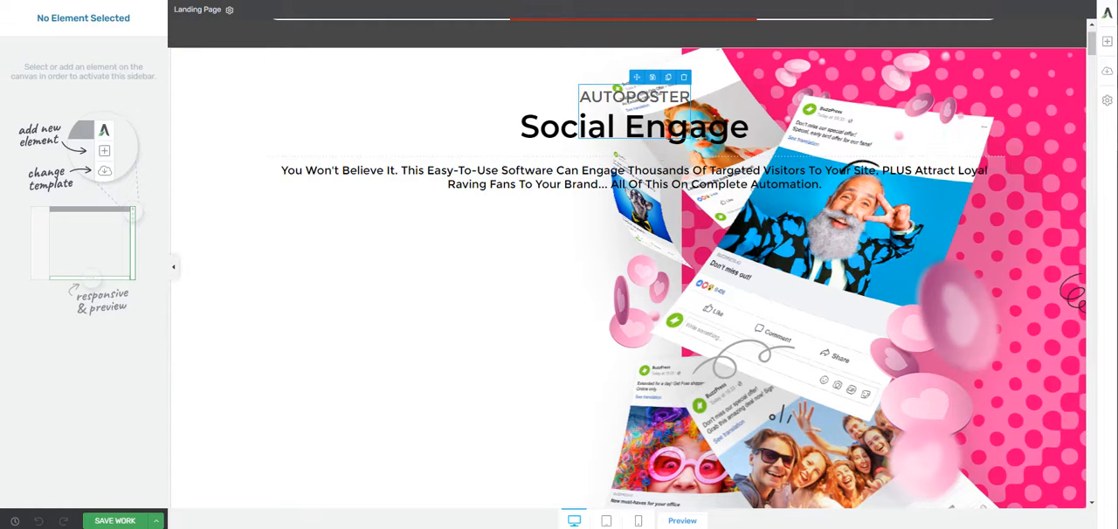
click(783, 199)
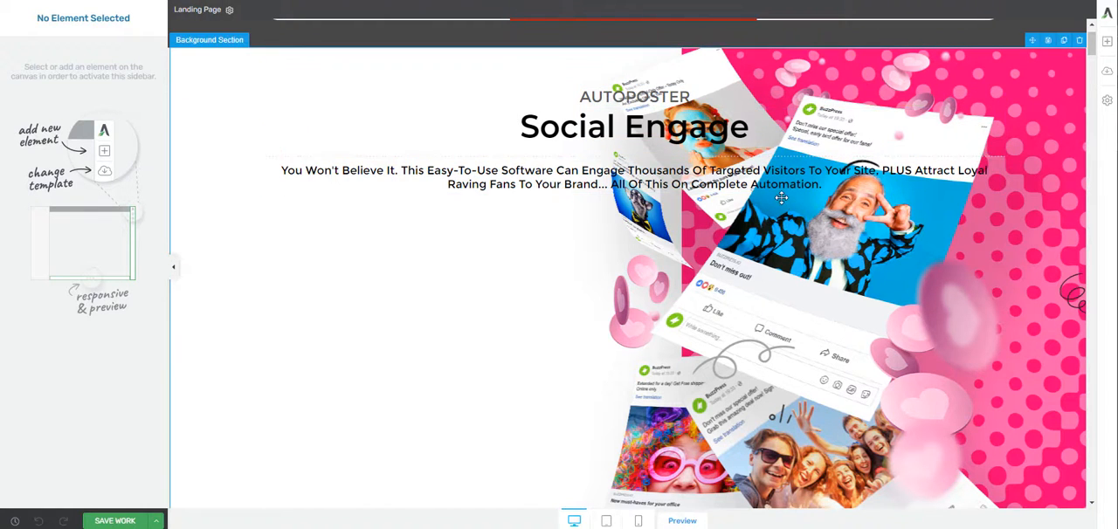
scroll(down, 3)
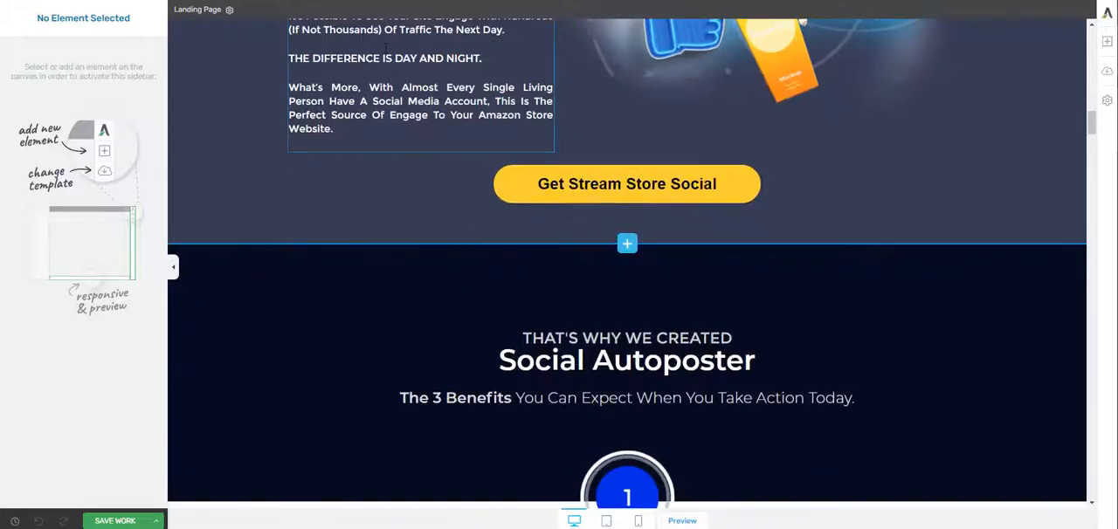
scroll(down, 3)
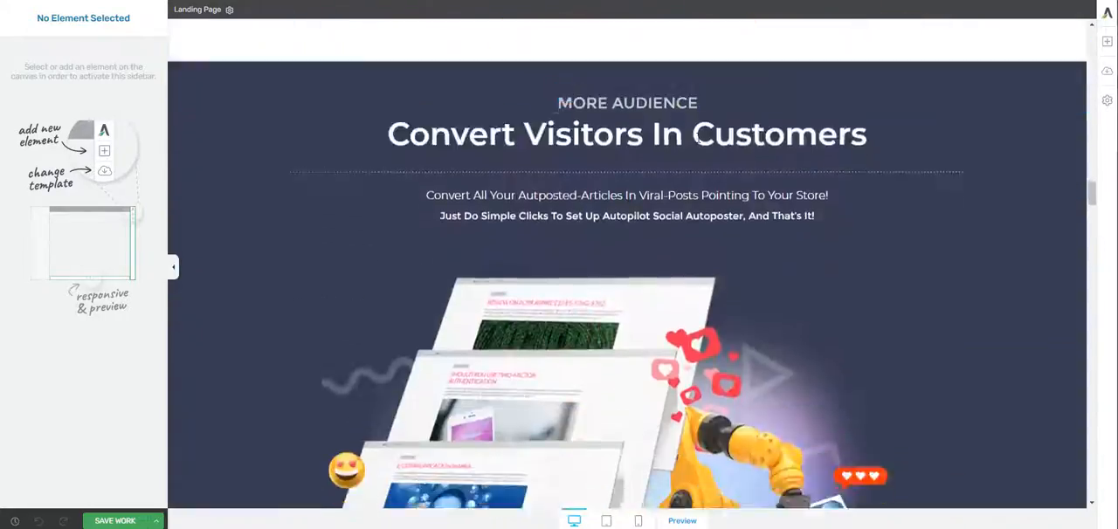
scroll(down, 3)
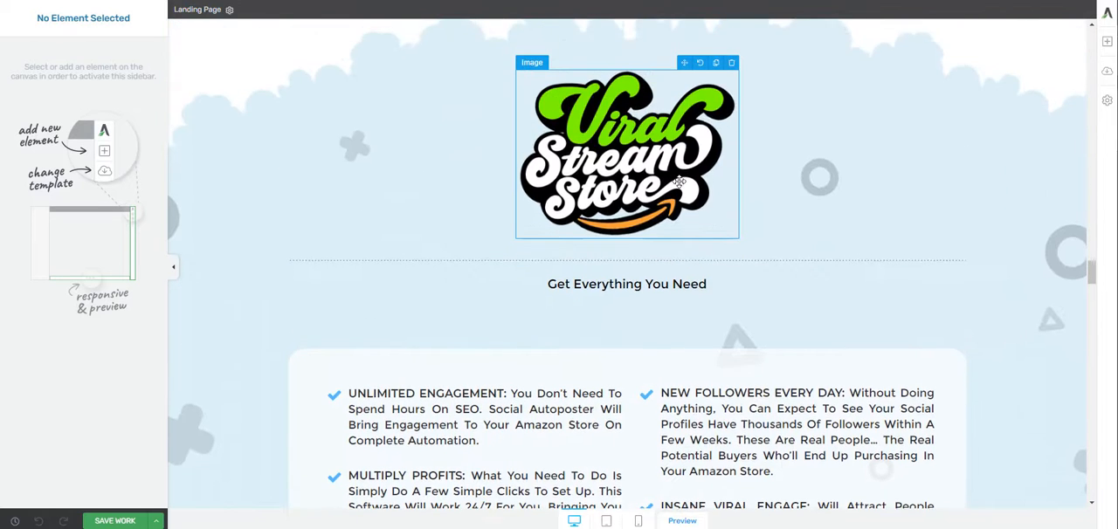
scroll(down, 3)
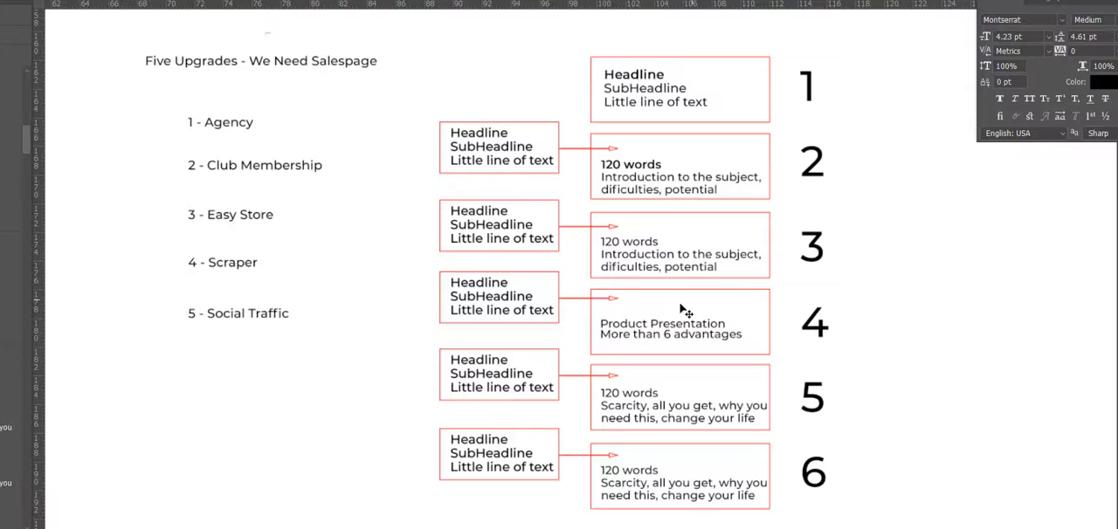
mouse_move(699, 341)
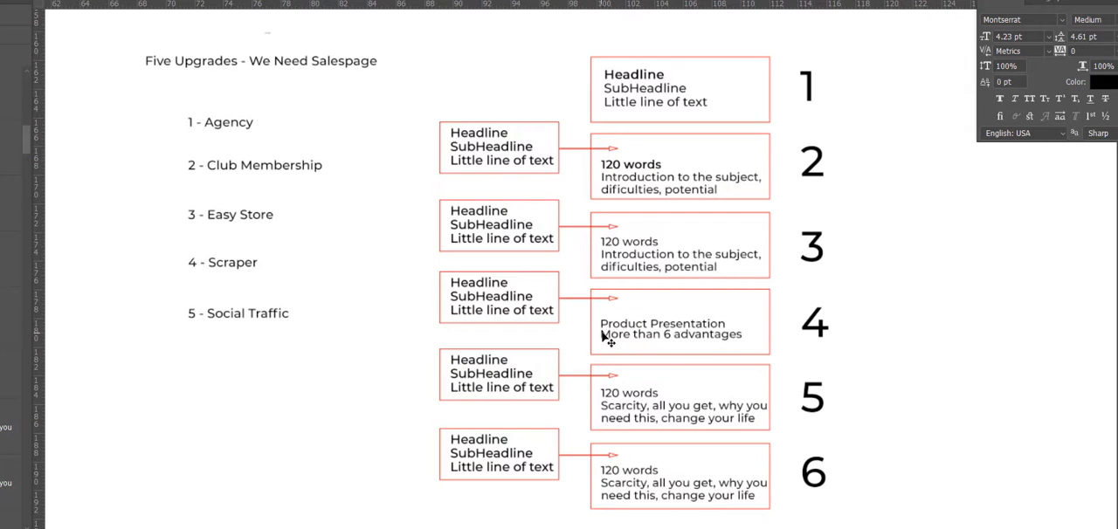
mouse_move(690, 346)
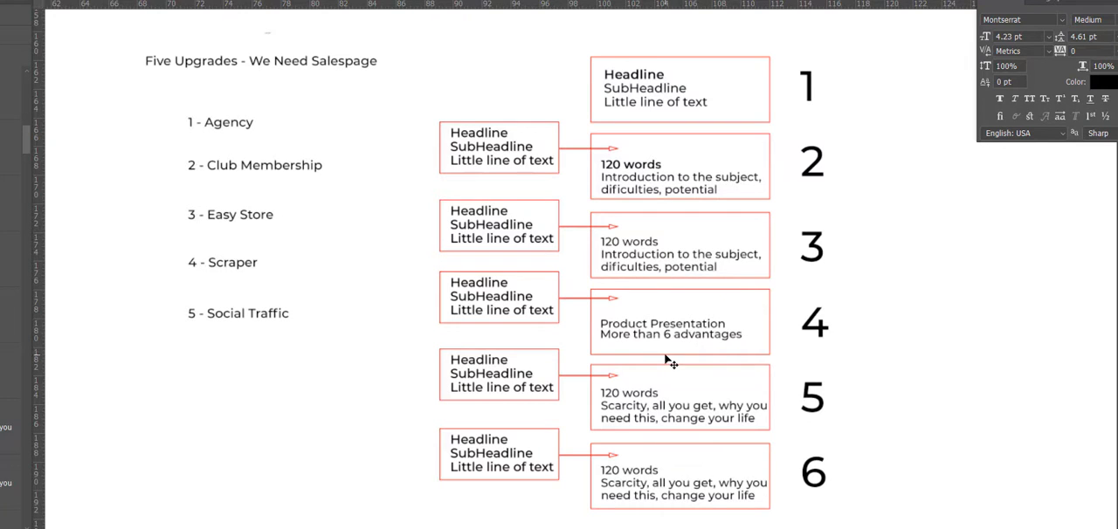
mouse_move(765, 330)
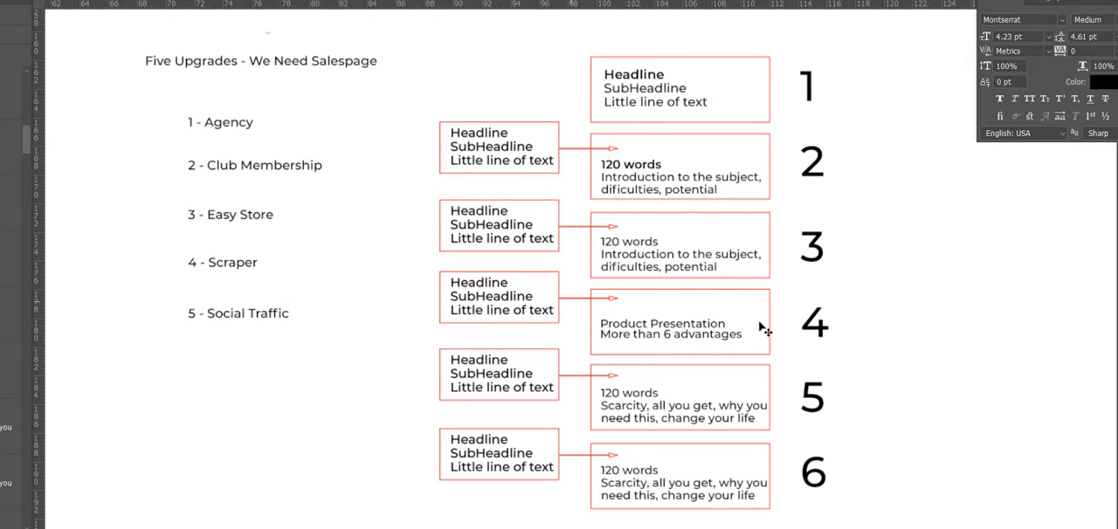
mouse_move(664, 486)
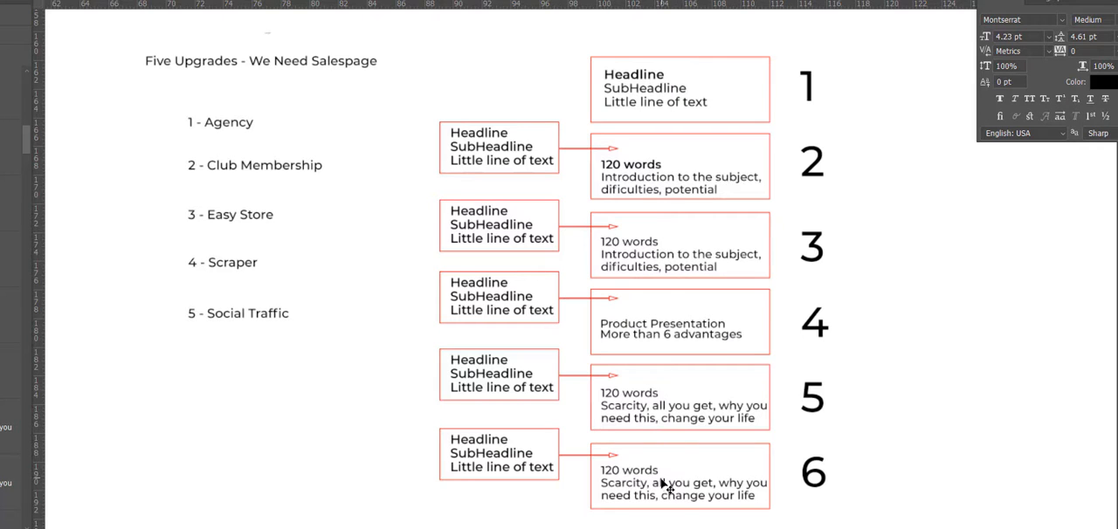
mouse_move(615, 392)
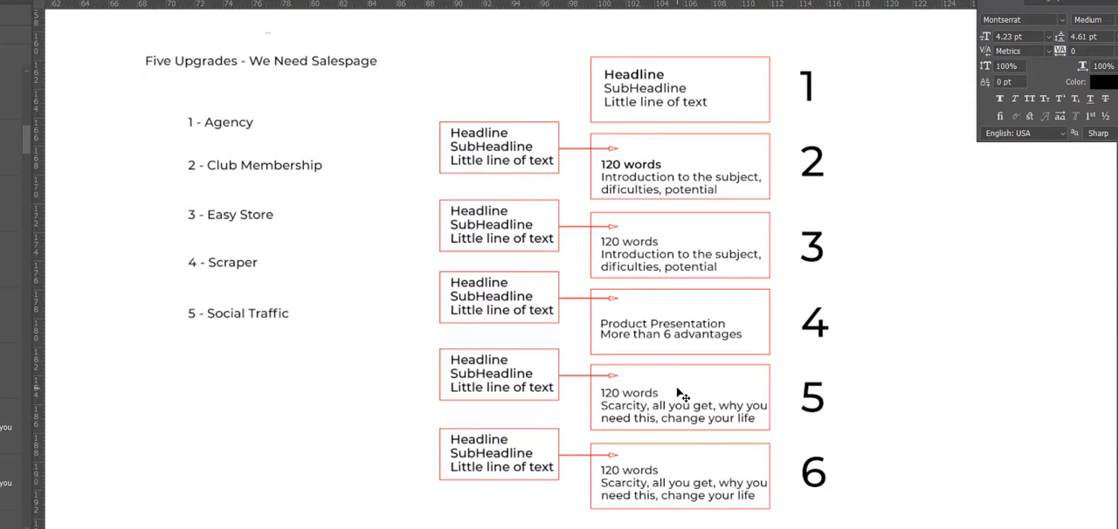
mouse_move(647, 423)
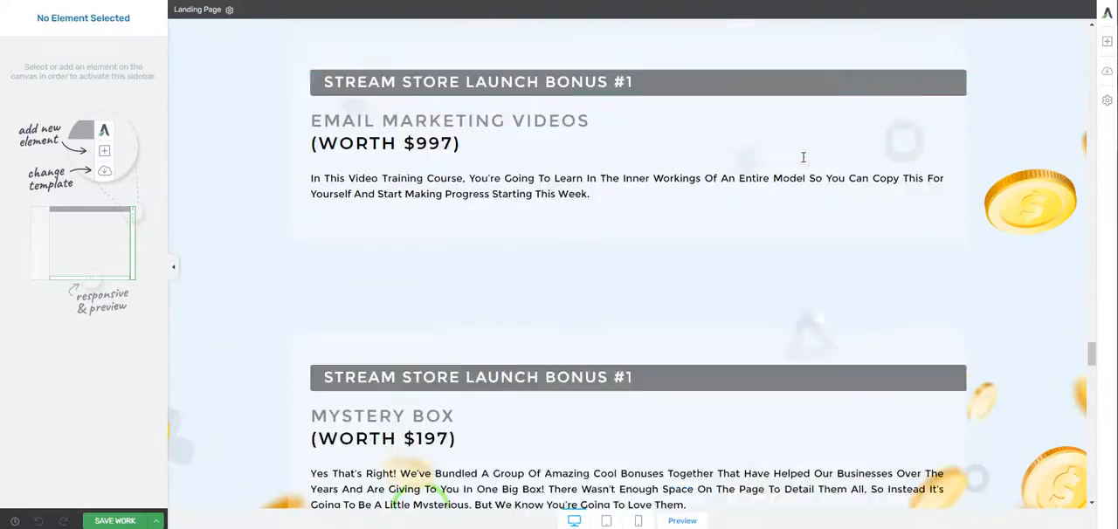
Scroll the page between the launch bonus blocks and the Include Web Extension section
scroll(up, 3)
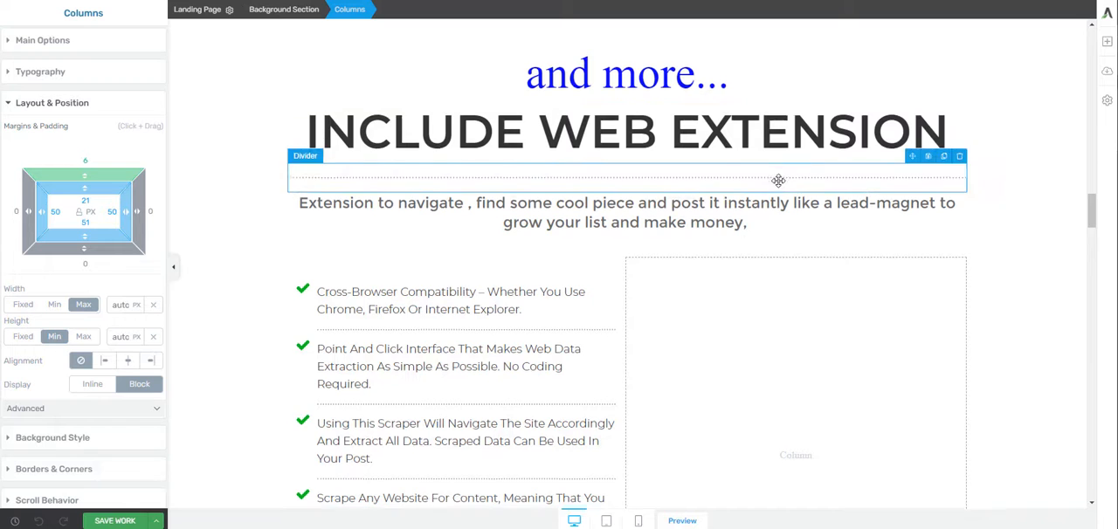
scroll(down, 3)
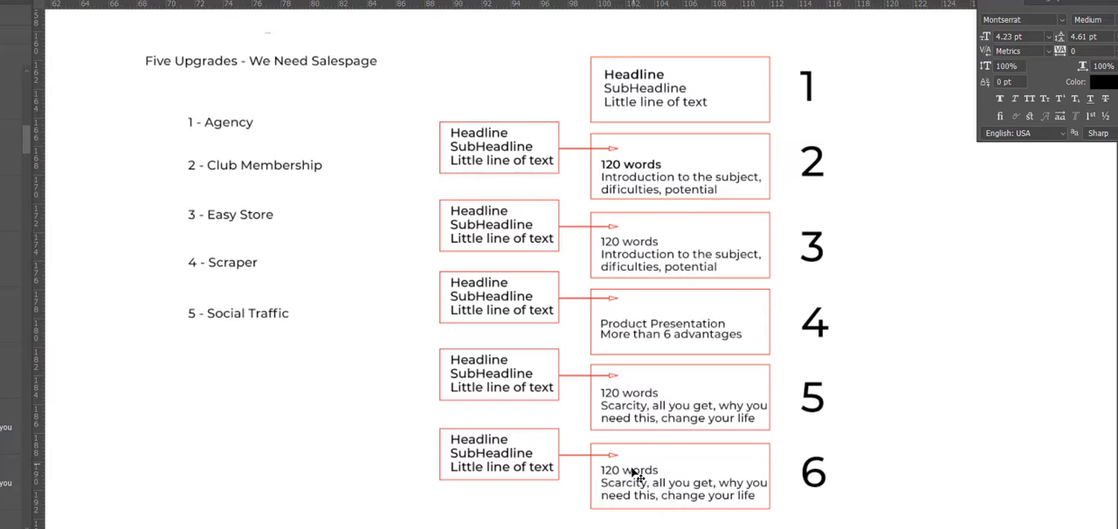
mouse_move(577, 463)
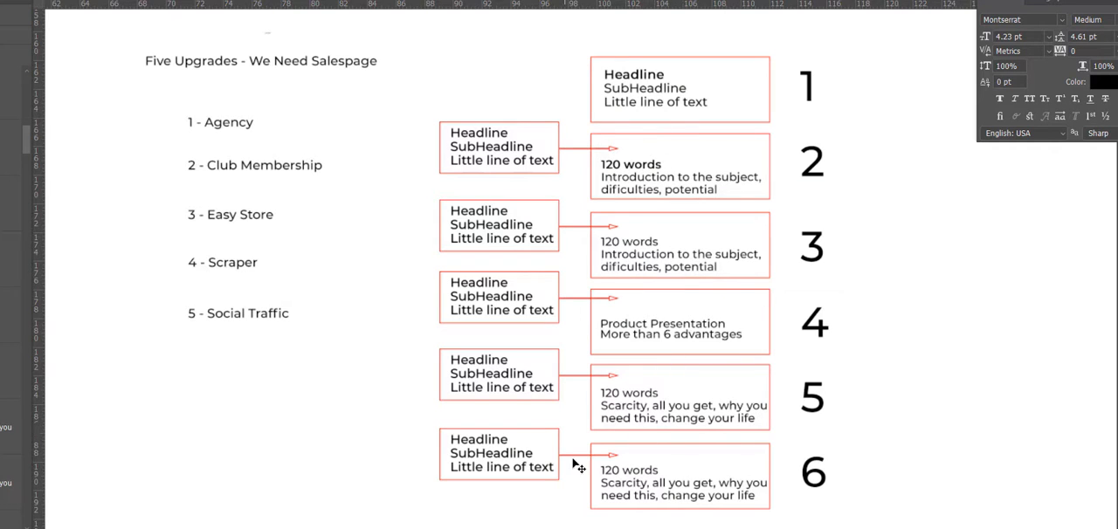
mouse_move(668, 428)
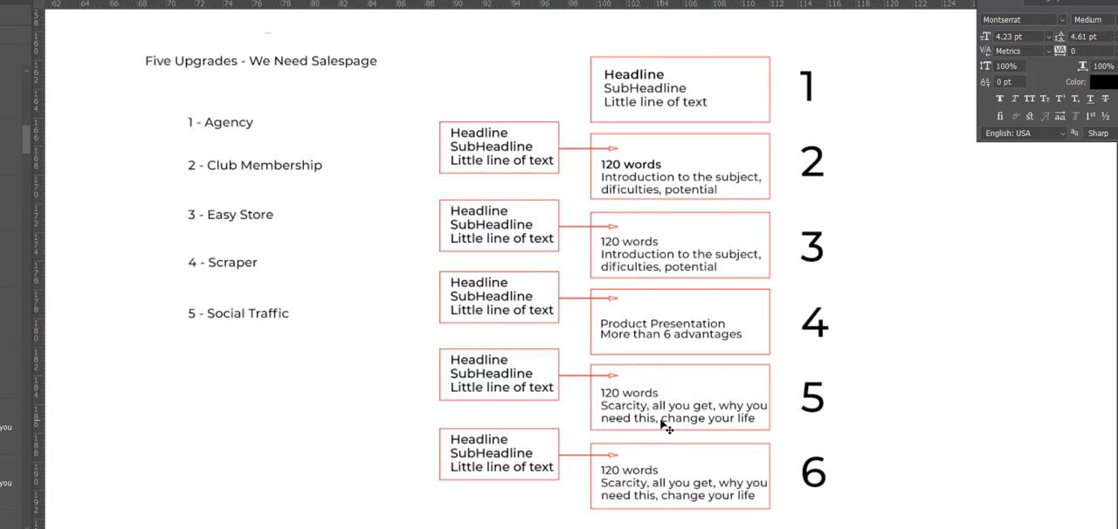
mouse_move(665, 423)
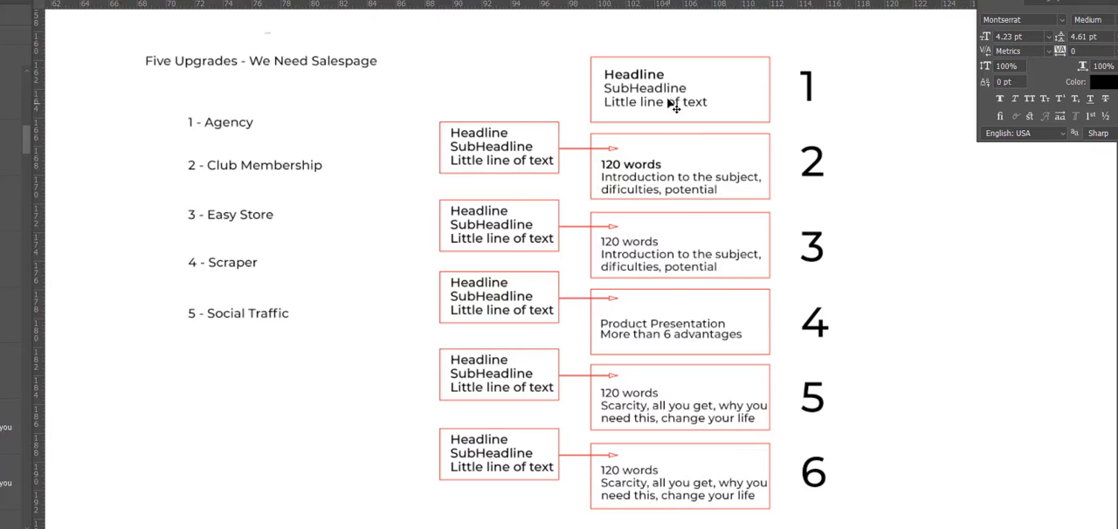
mouse_move(782, 486)
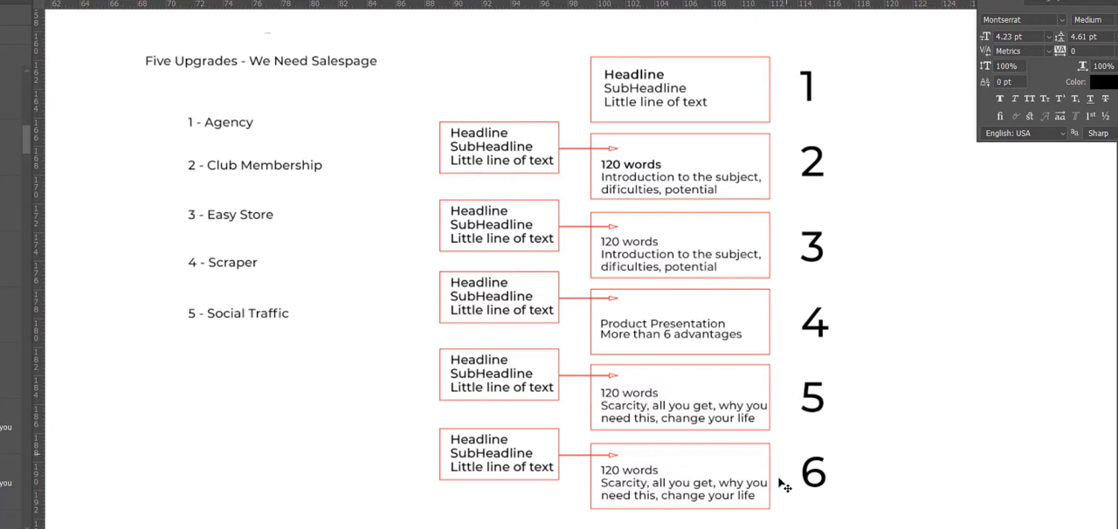
mouse_move(690, 318)
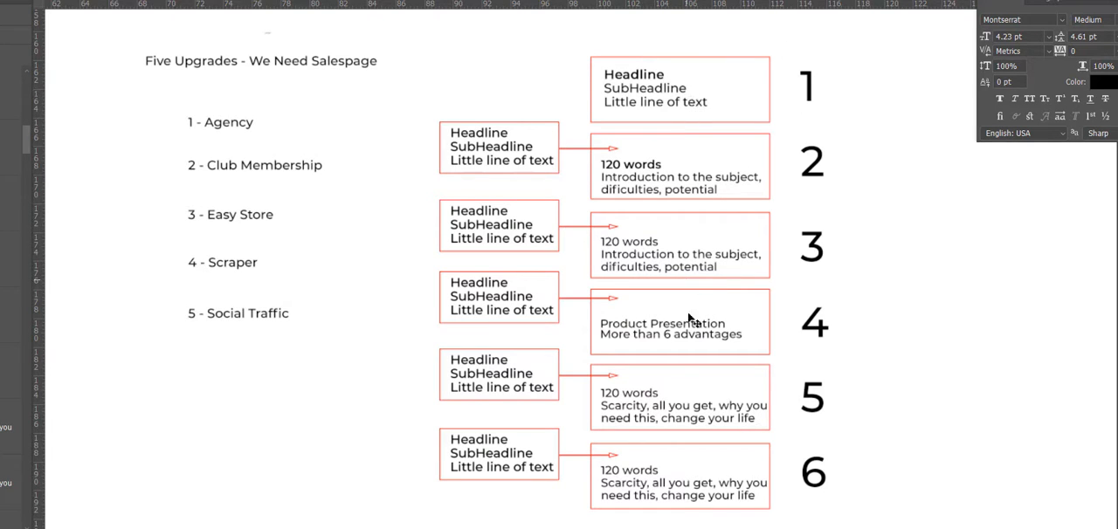
mouse_move(663, 182)
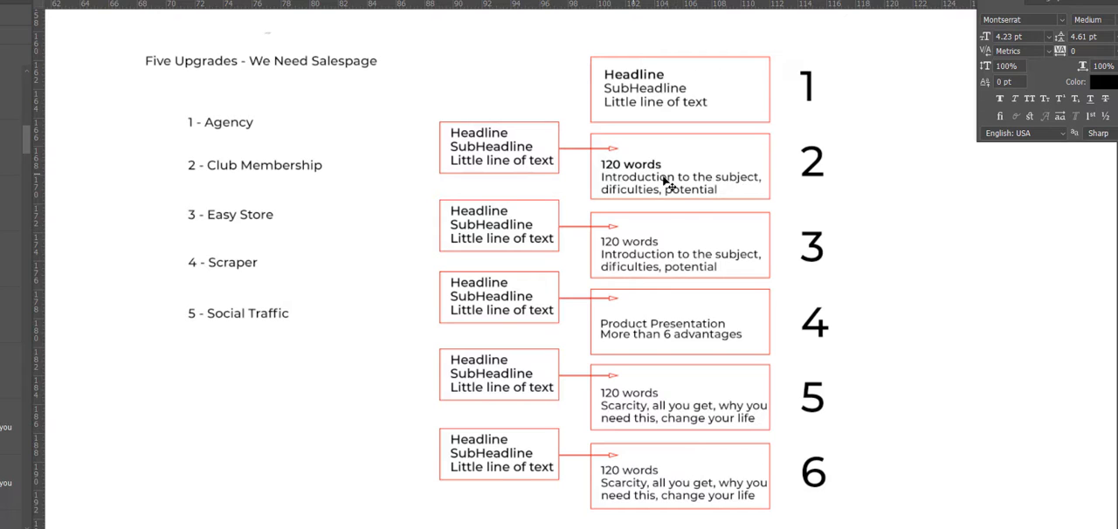
mouse_move(639, 169)
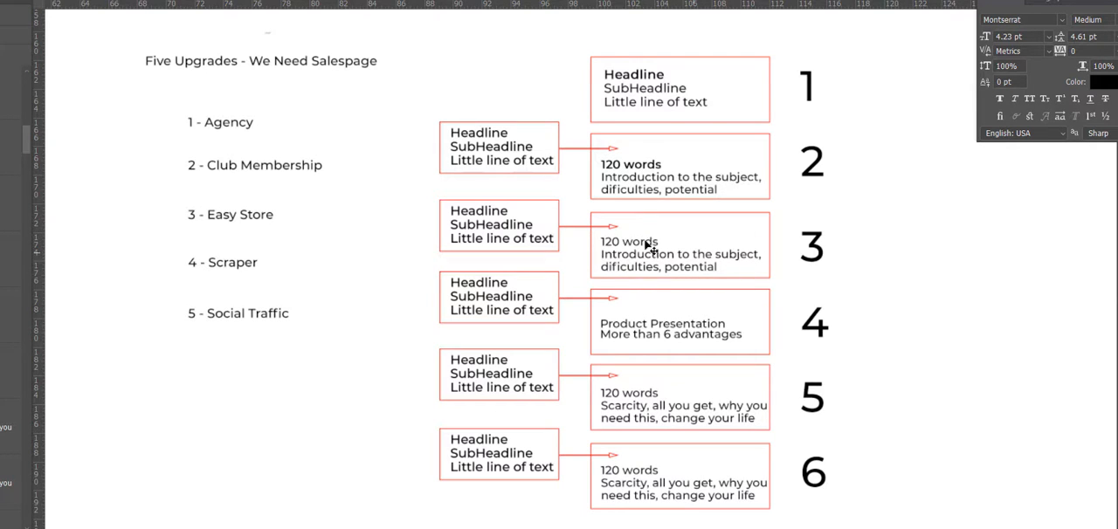
mouse_move(661, 248)
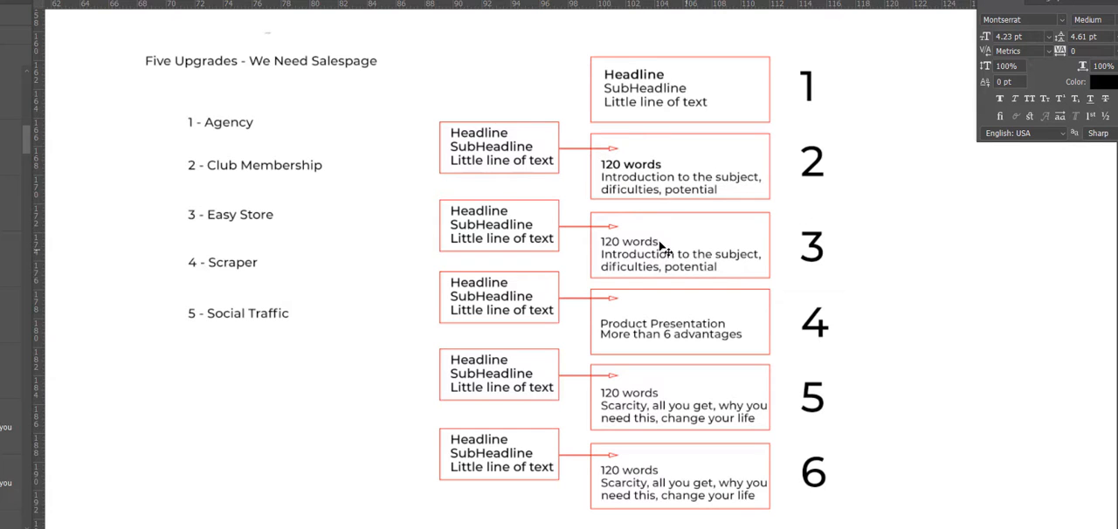
mouse_move(733, 409)
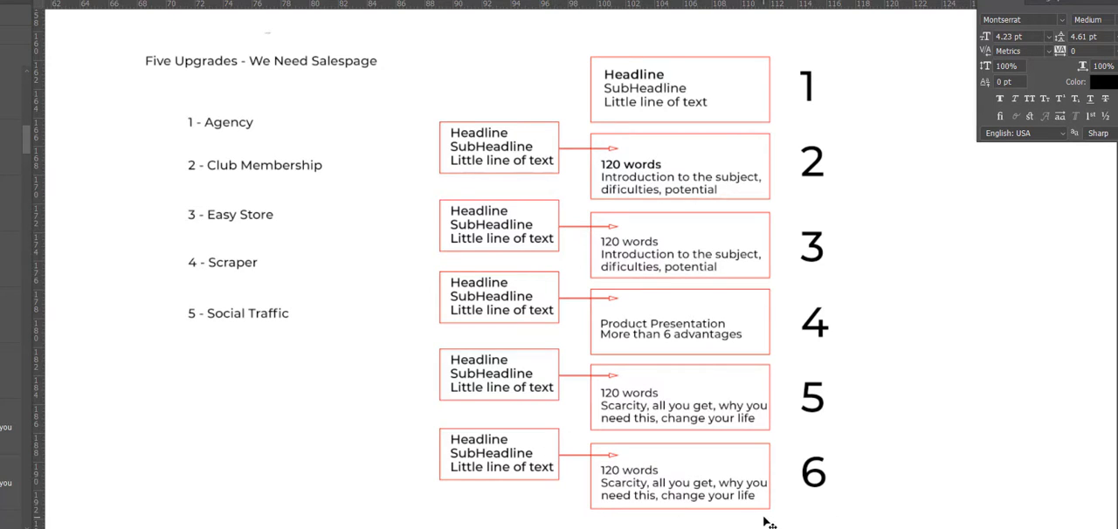
mouse_move(638, 404)
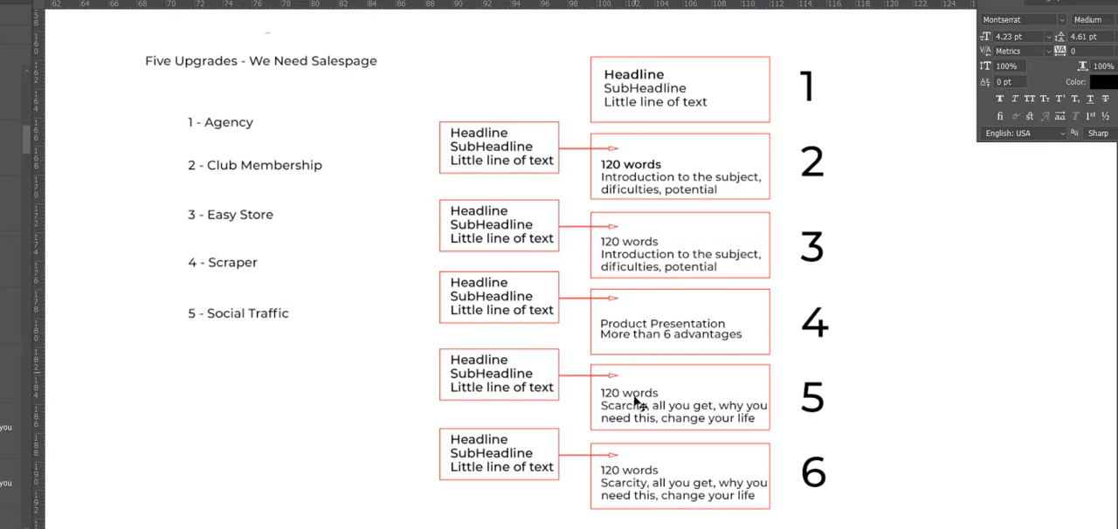
mouse_move(255, 178)
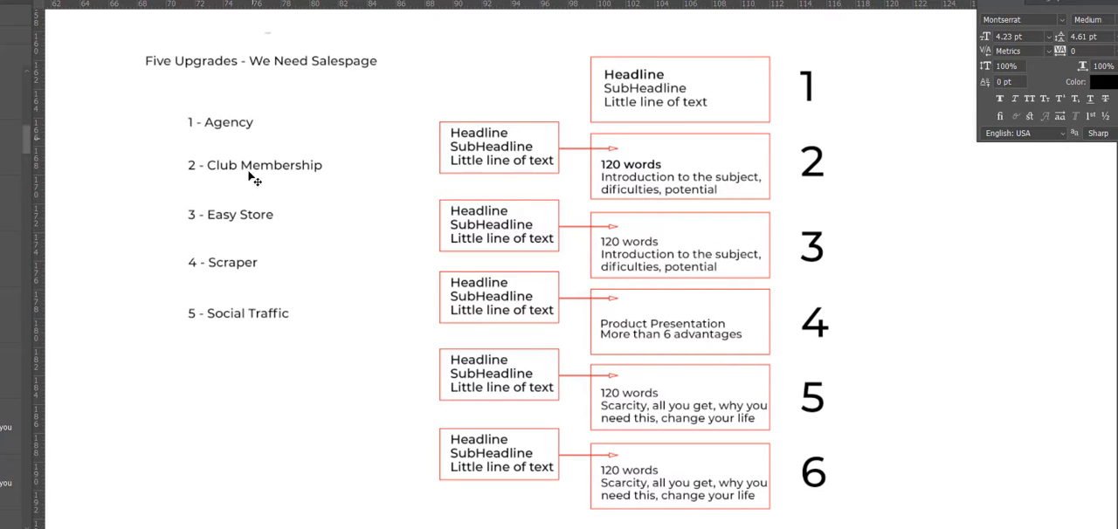
mouse_move(218, 262)
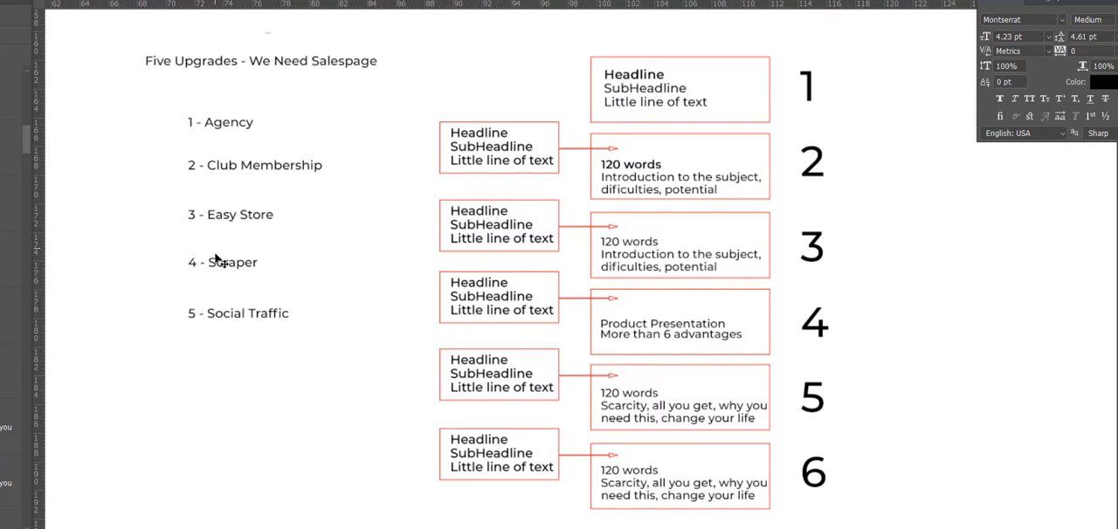